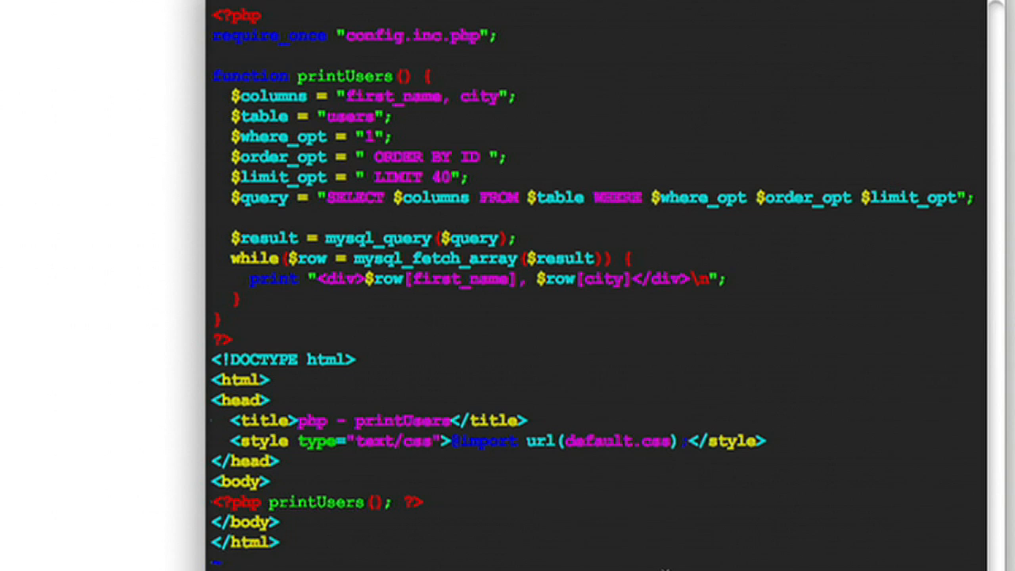
Select the full $query line in printUsers that builds the SQL query string
triple_click(595, 198)
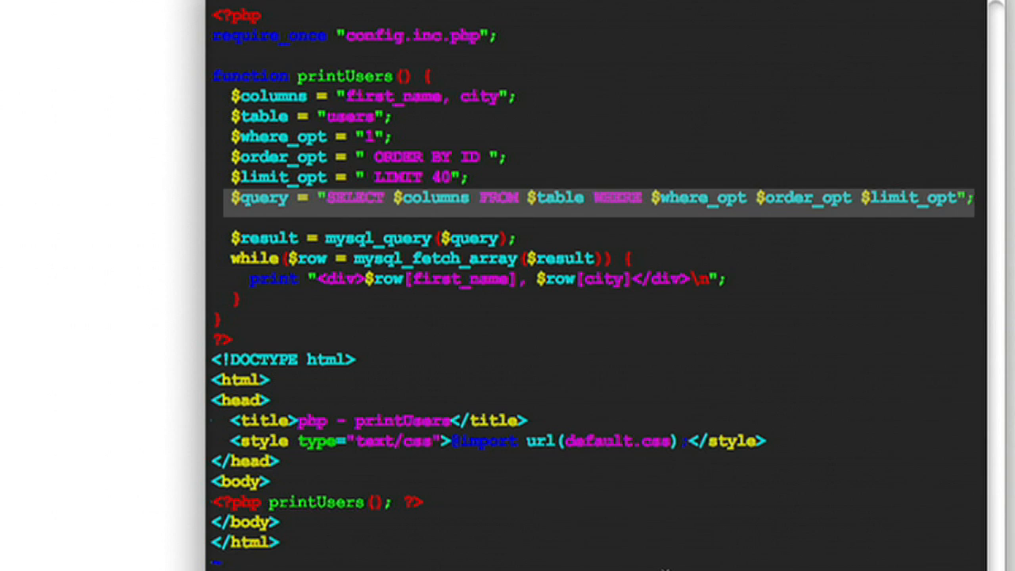